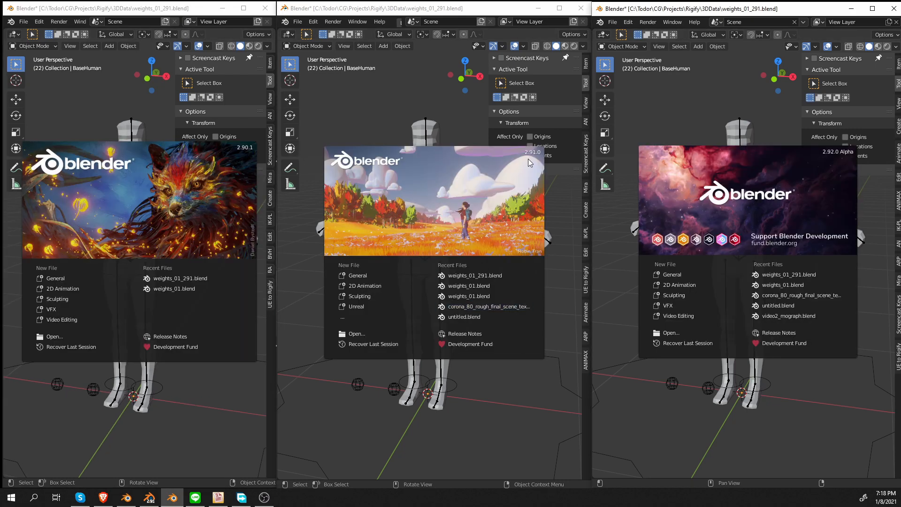
mouse_move(835, 163)
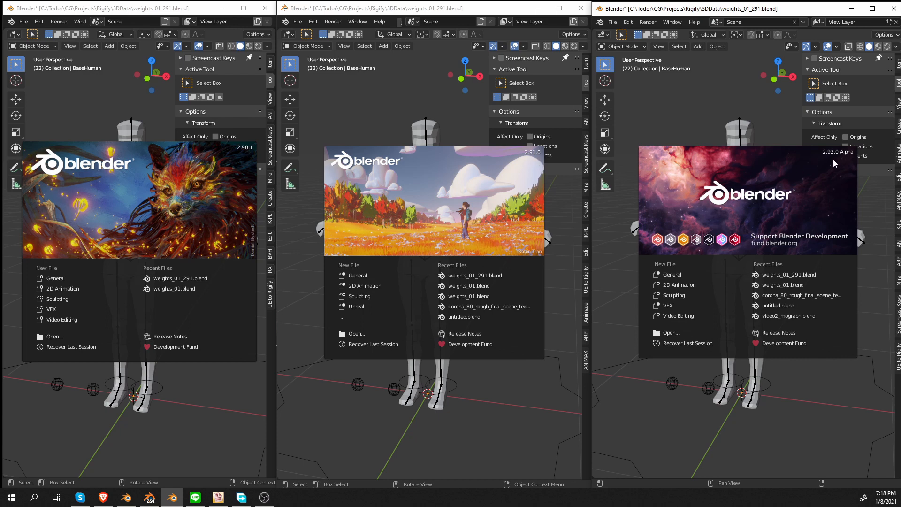
mouse_move(853, 161)
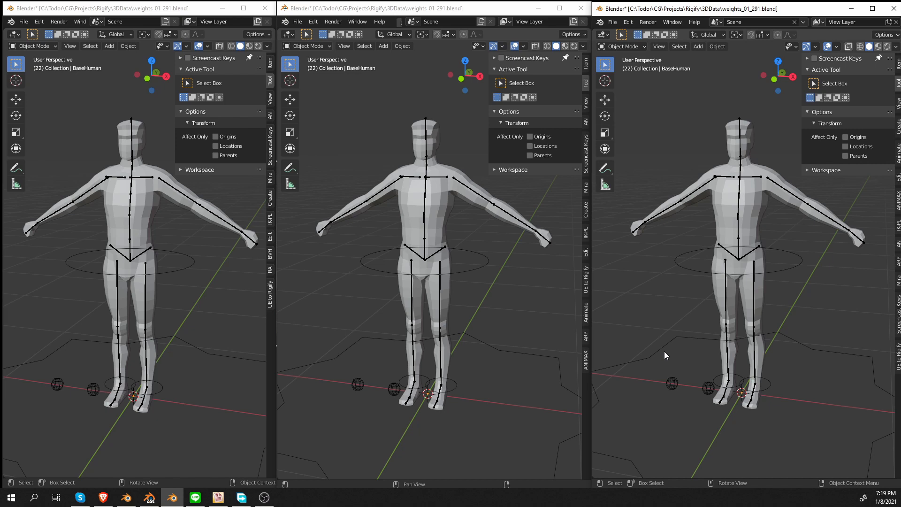
mouse_move(164, 194)
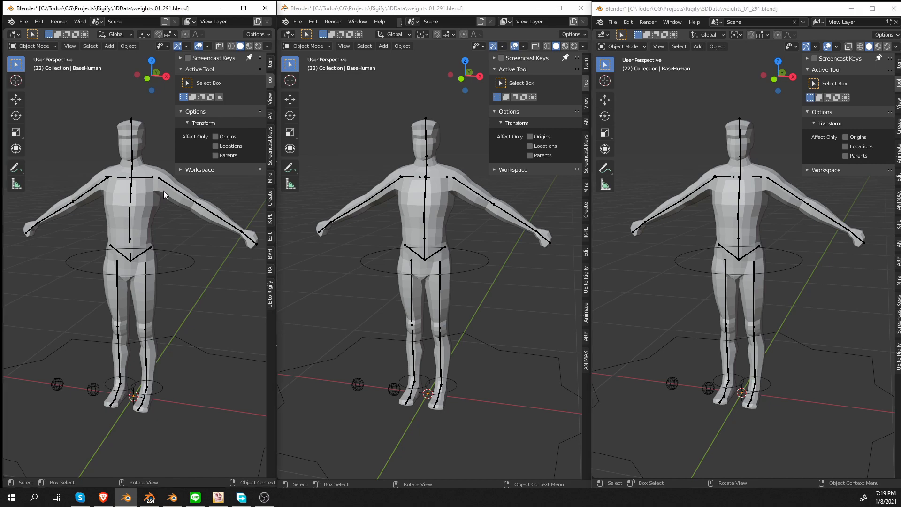
mouse_move(155, 190)
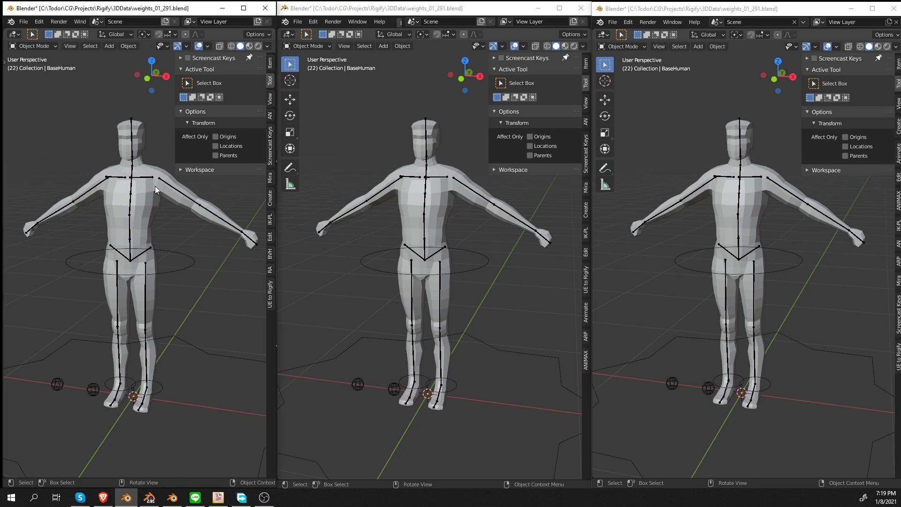
Select the left window's rig and figure, switch to Weight Paint mode, and pick the Draw brush
left_click(132, 202)
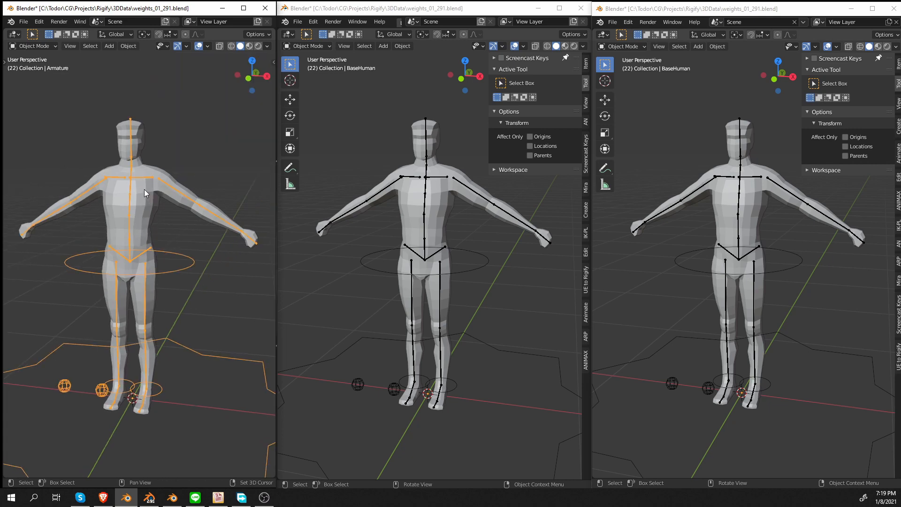
left_click(32, 45)
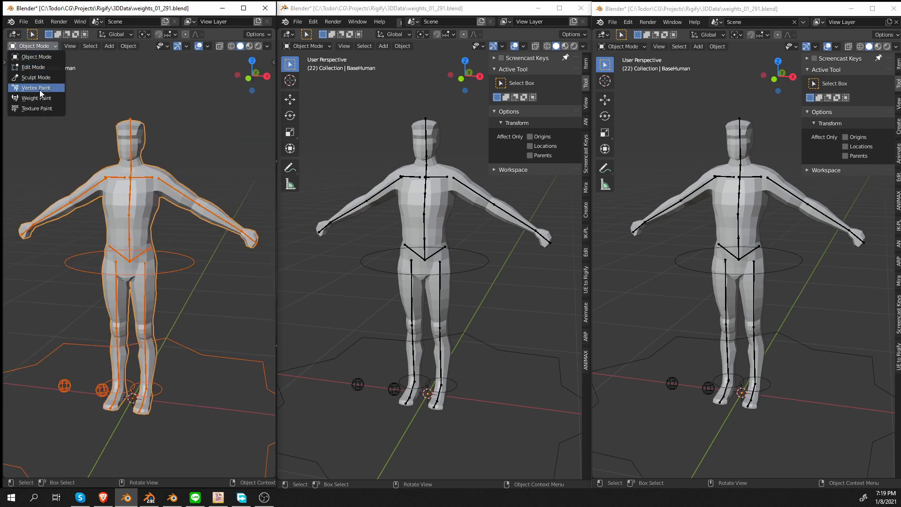
left_click(36, 98)
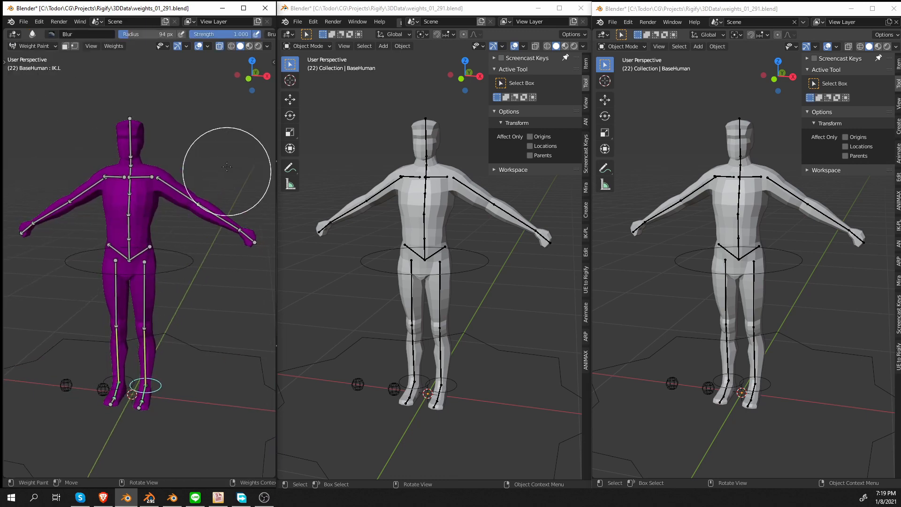
left_click(269, 82)
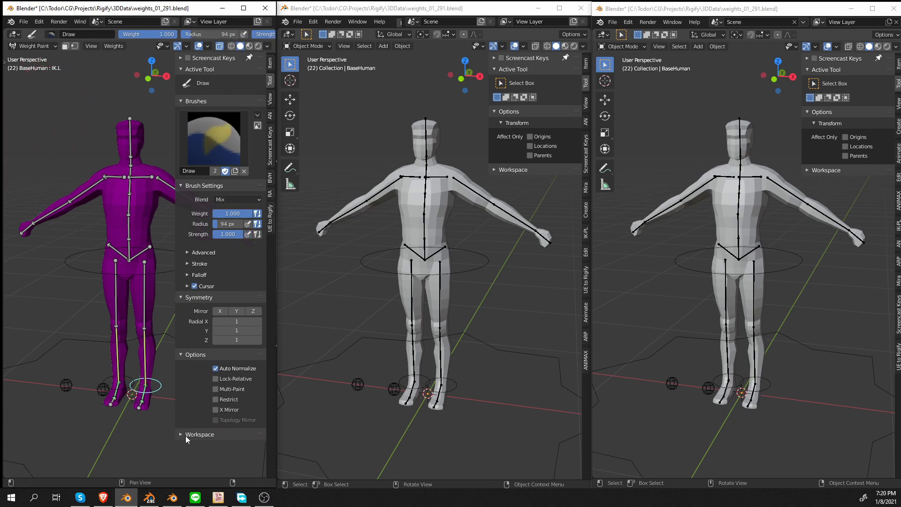
mouse_move(207, 302)
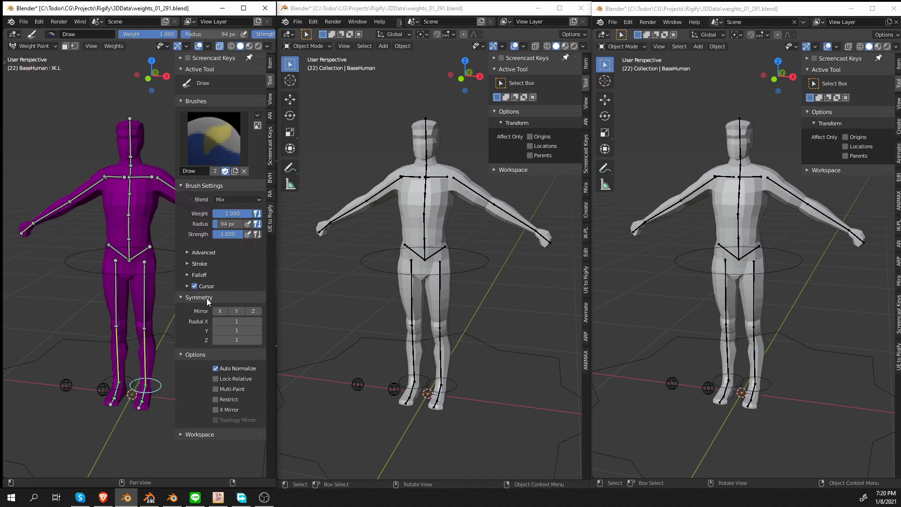
mouse_move(208, 316)
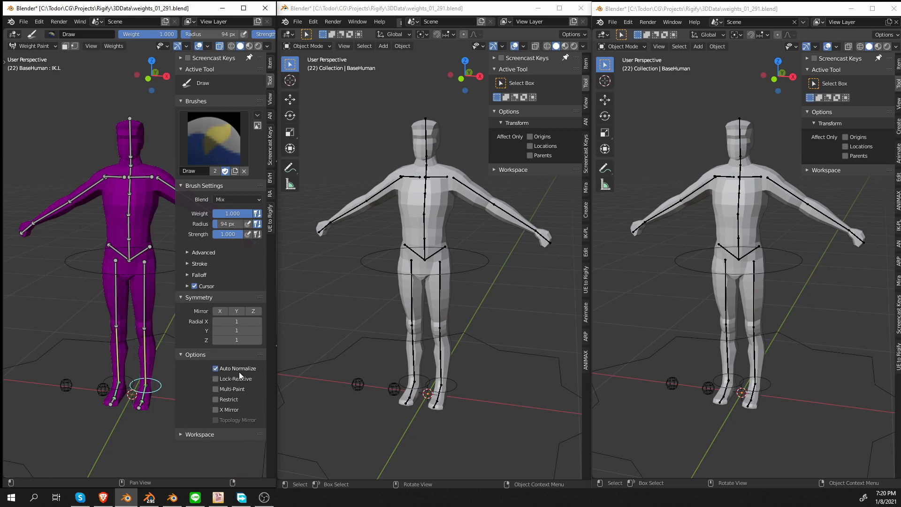
mouse_move(235, 378)
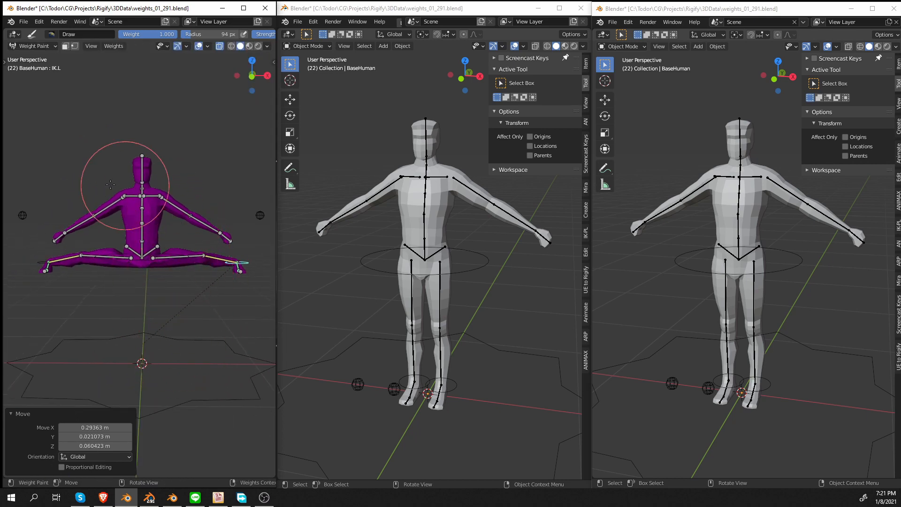
mouse_move(23, 230)
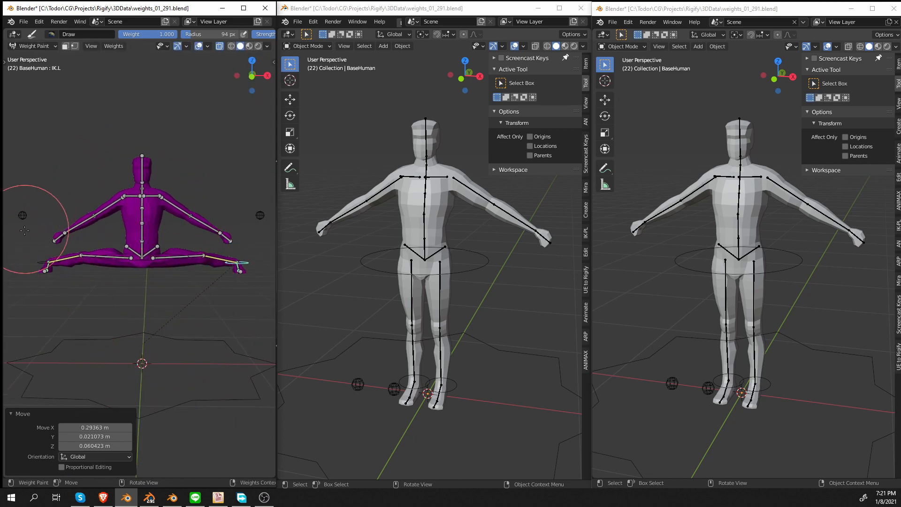
mouse_move(133, 346)
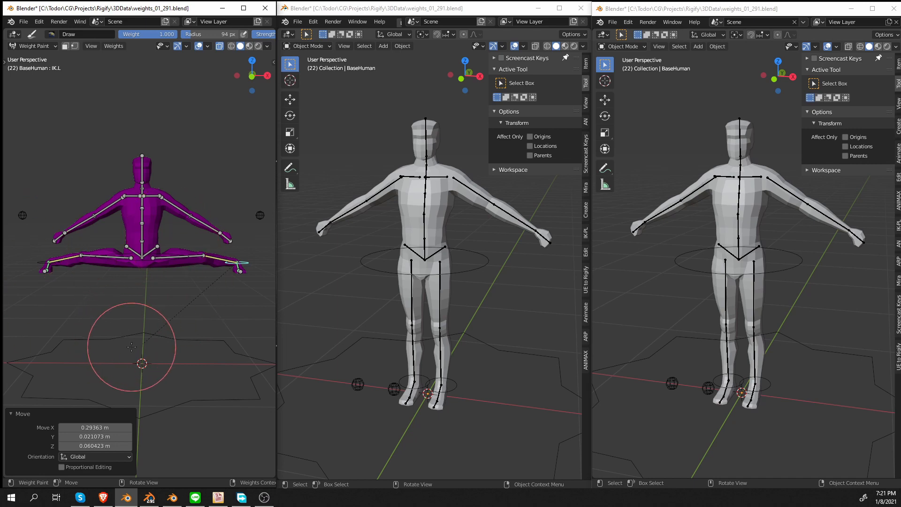
mouse_move(62, 282)
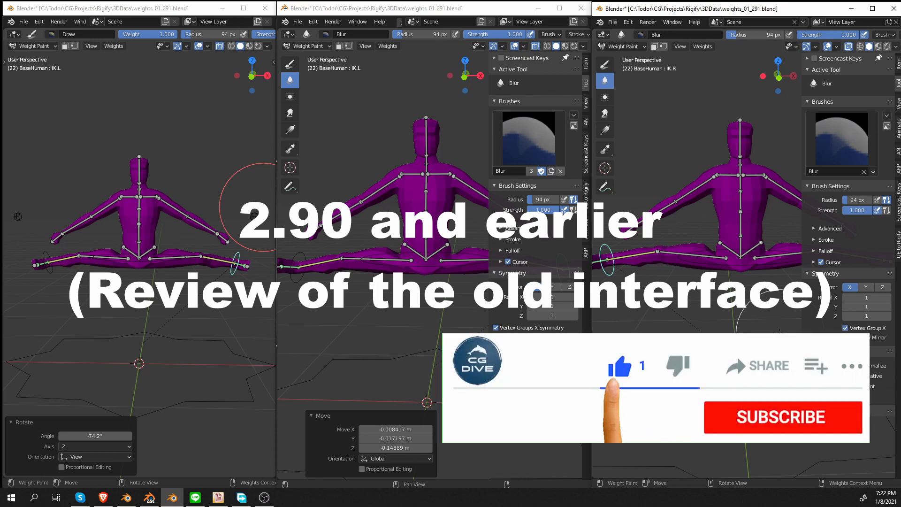
Repeat the split pose and Weight Paint mode setup in the middle and right windows
left_click(783, 418)
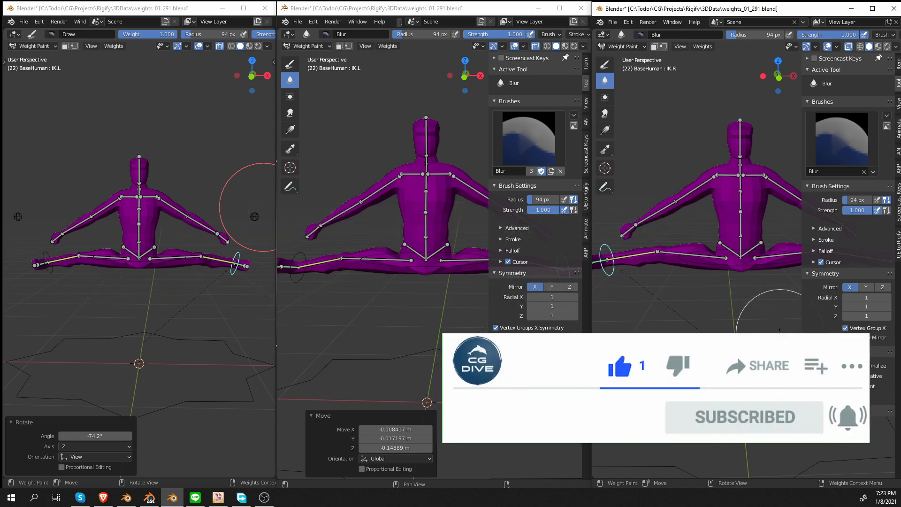
left_click(512, 342)
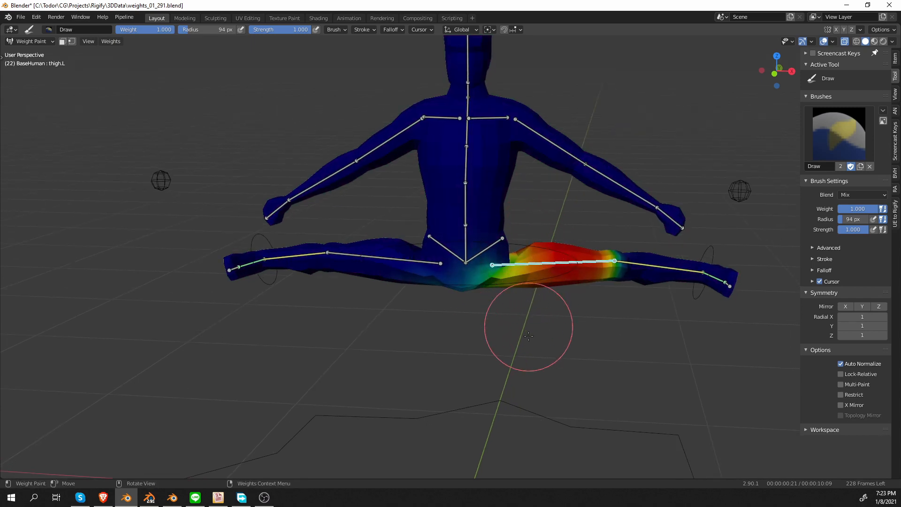
mouse_move(531, 266)
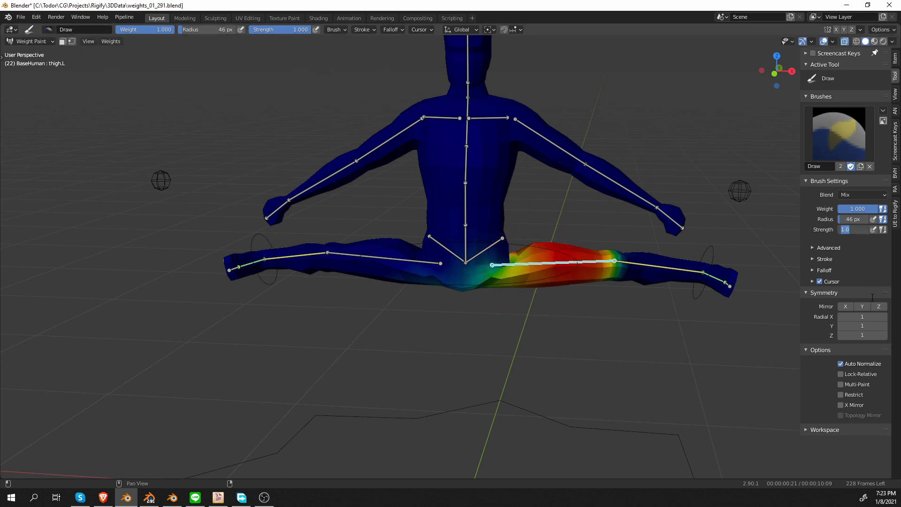
Set the weight brush Strength to 0.200 in the maximized 2.90.1 window
type("0.200")
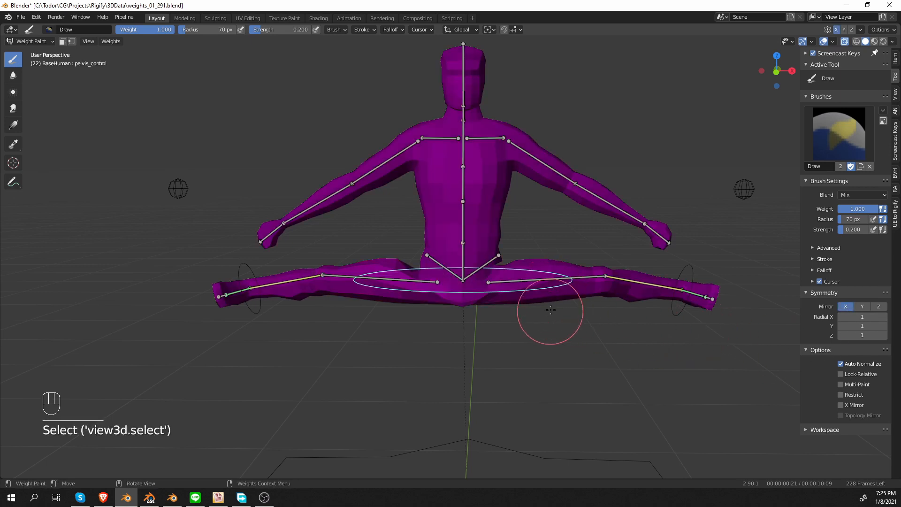
Select the thigh.L bone, paint a trial torso stroke, and undo it with Ctrl+Z
left_click(492, 264)
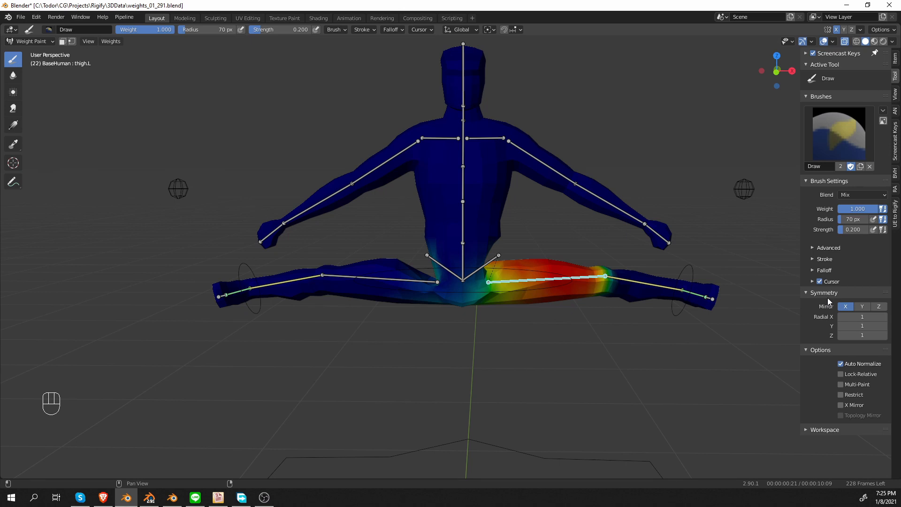
left_click(434, 228)
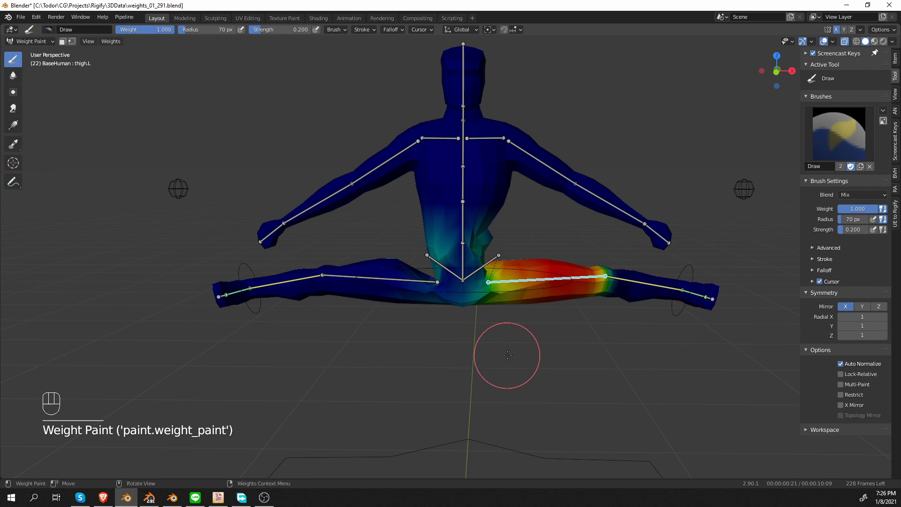
key("ctrl+z")
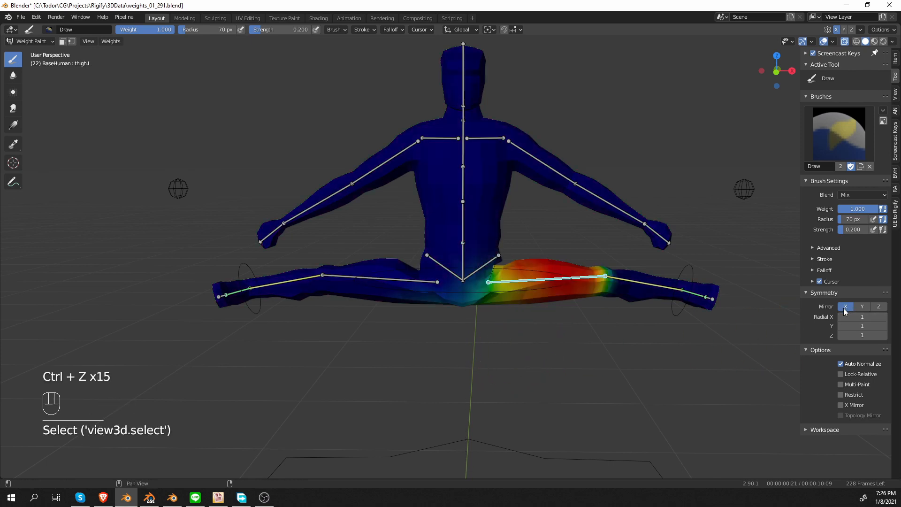
left_click(845, 307)
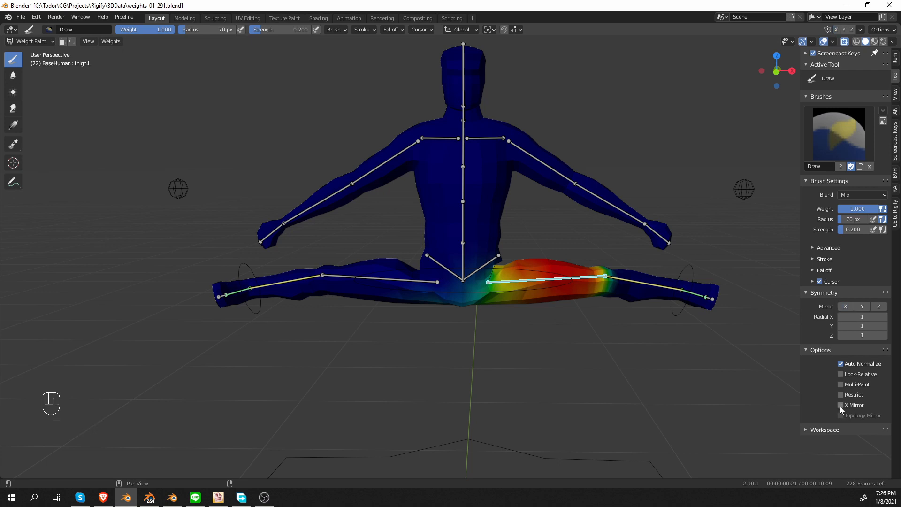
left_click(840, 405)
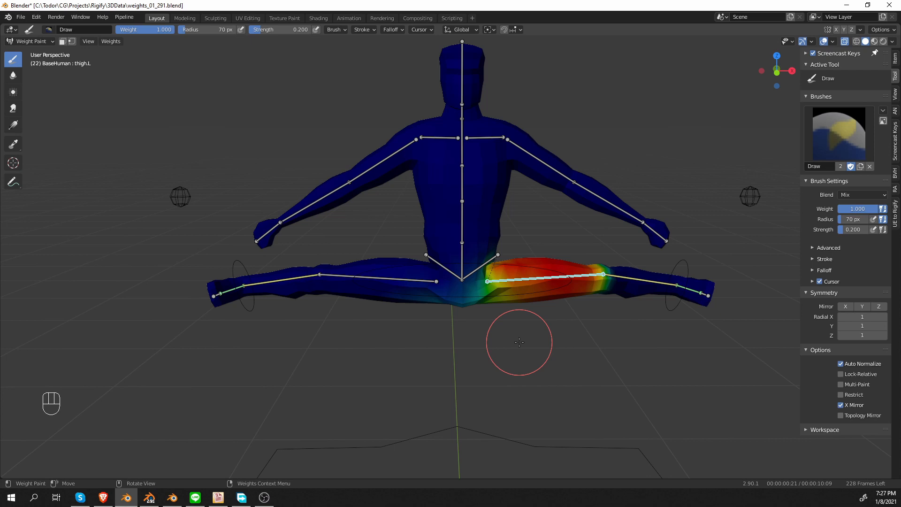
mouse_move(527, 343)
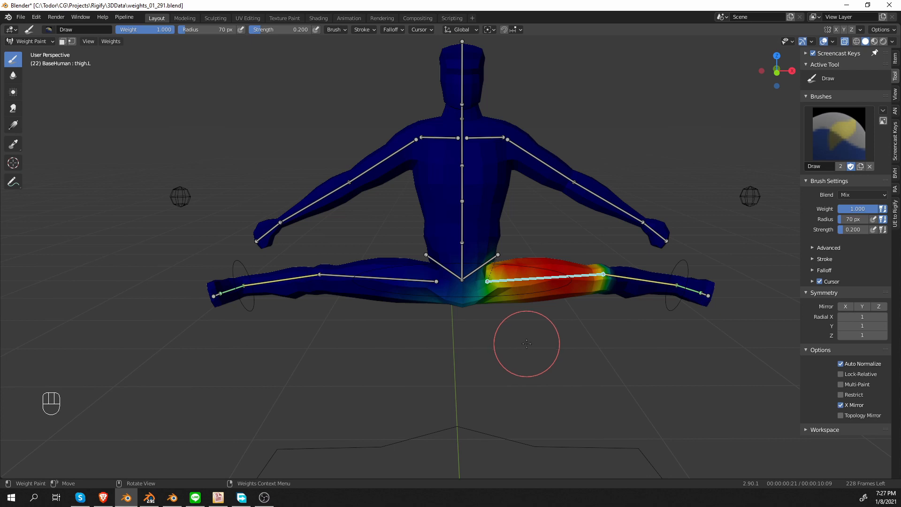
mouse_move(436, 319)
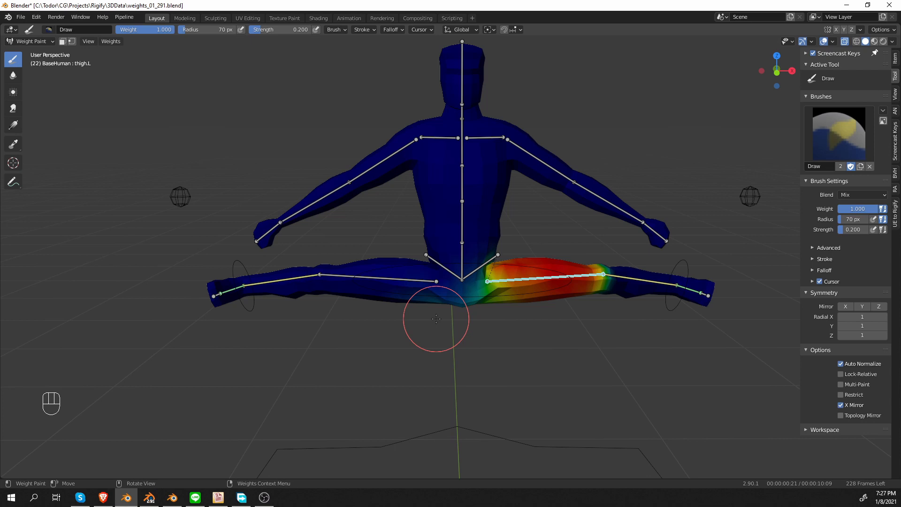
mouse_move(336, 5)
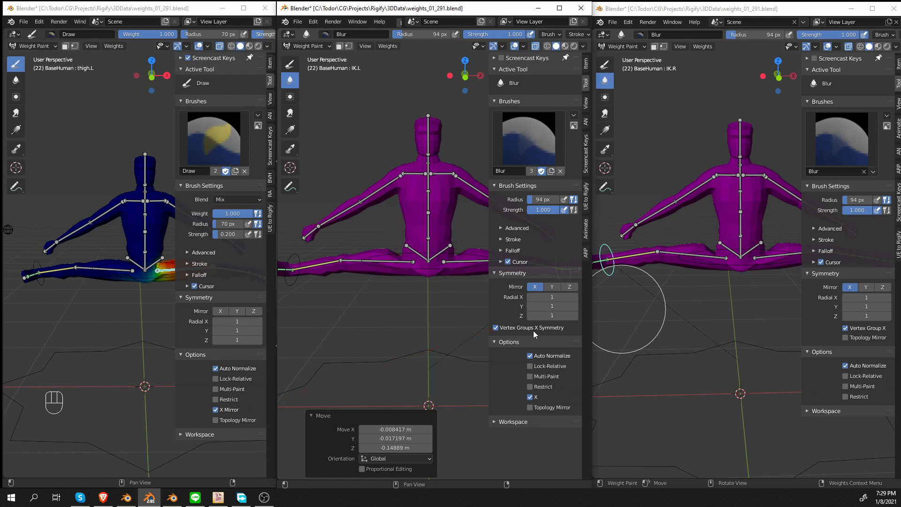
mouse_move(530, 327)
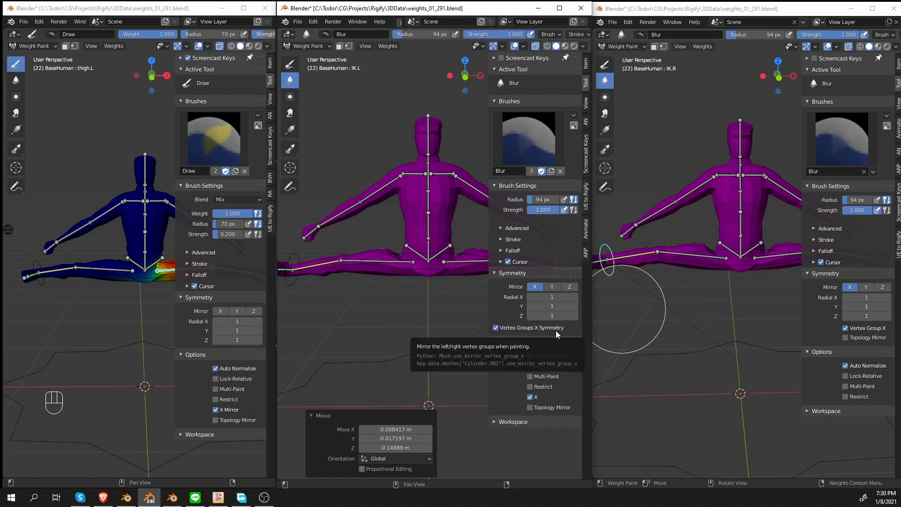
mouse_move(515, 335)
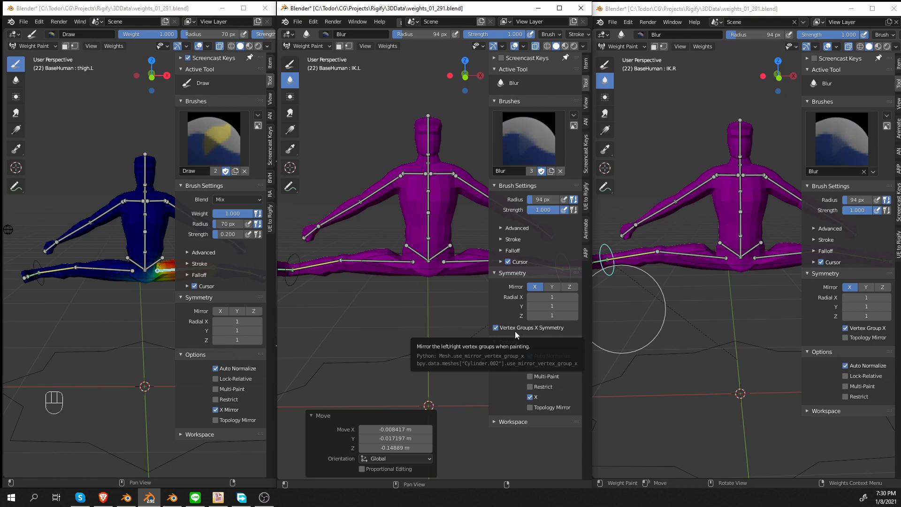
mouse_move(544, 420)
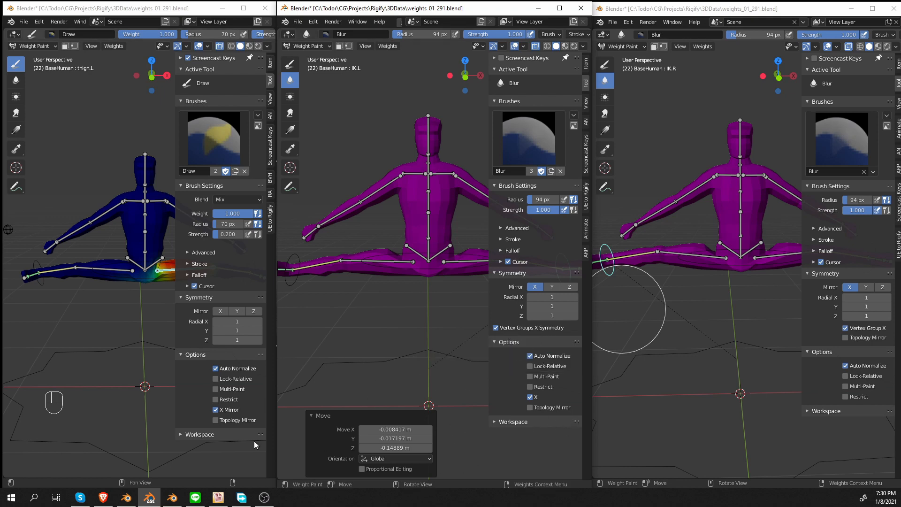
In the middle window, uncheck Mirror X while keeping Vertex Groups X symmetry on
left_click(530, 396)
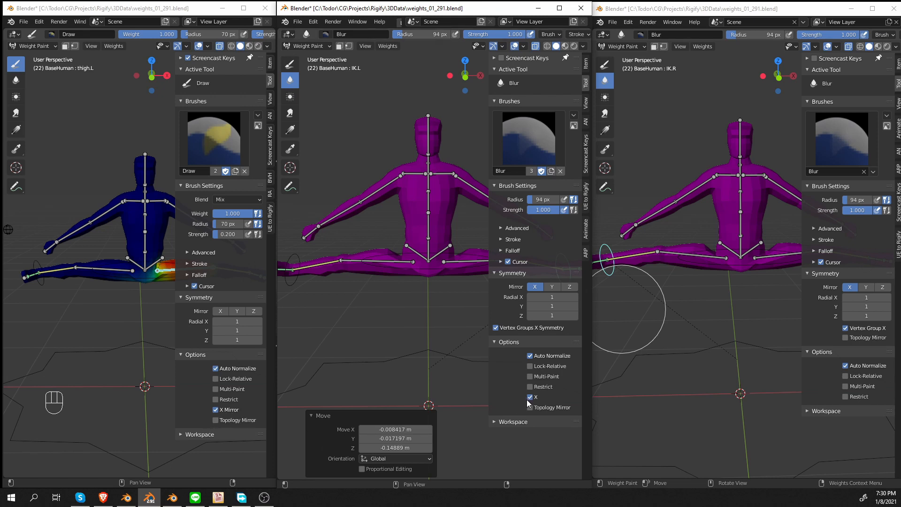
mouse_move(535, 397)
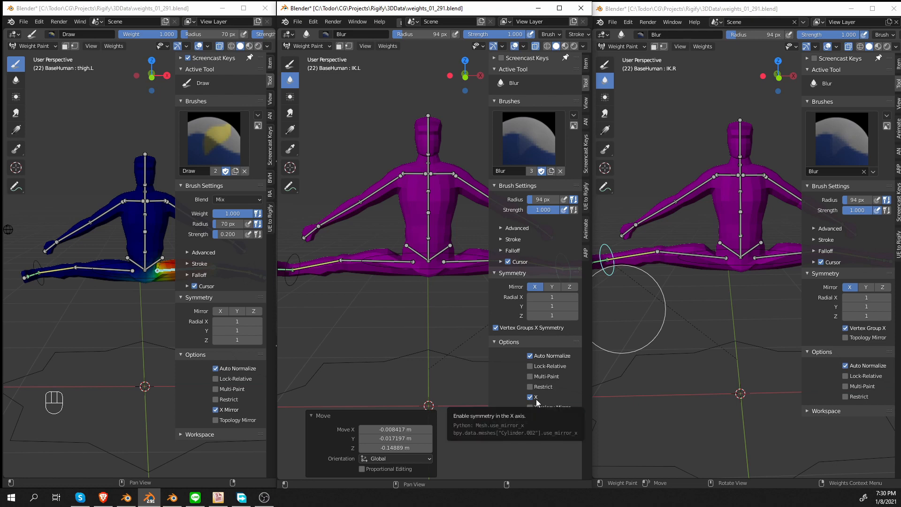
mouse_move(526, 291)
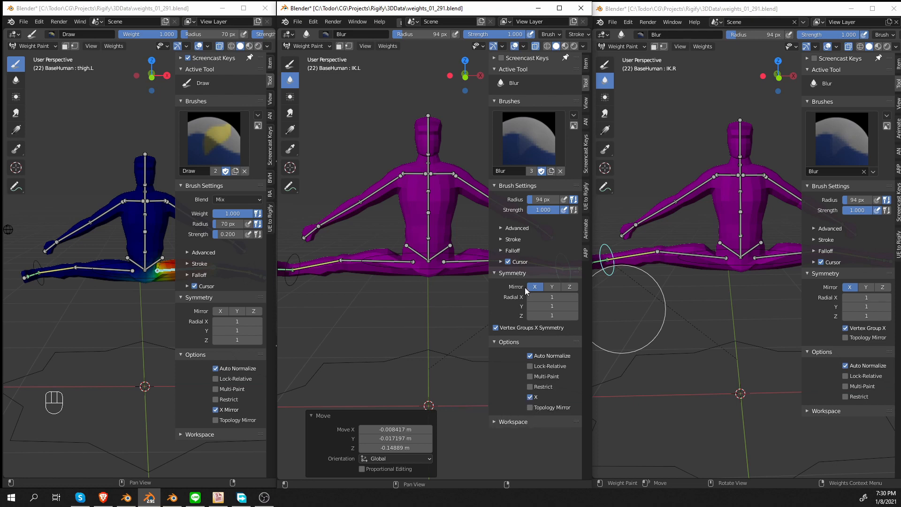
mouse_move(530, 407)
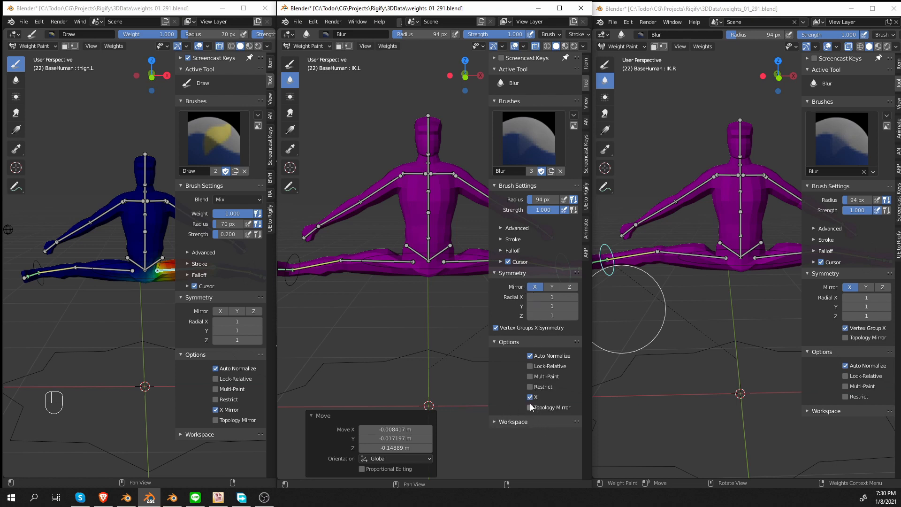
mouse_move(530, 396)
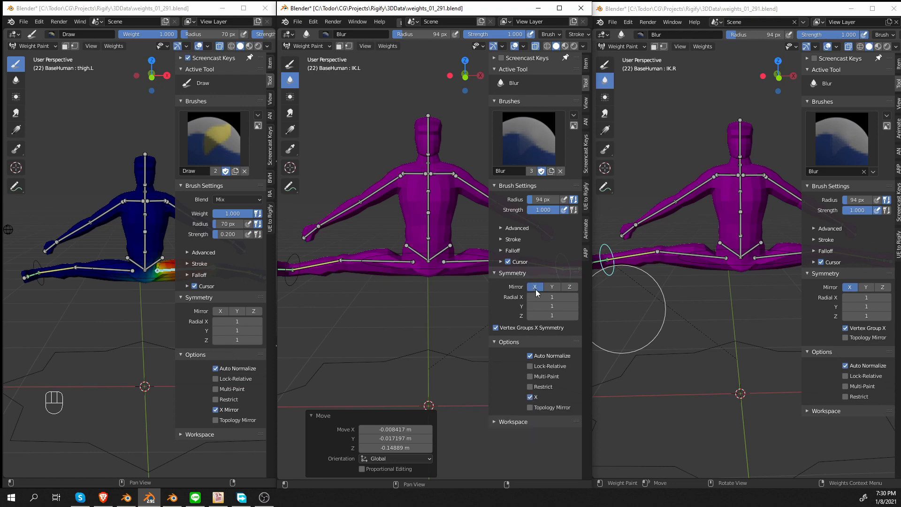
left_click(534, 287)
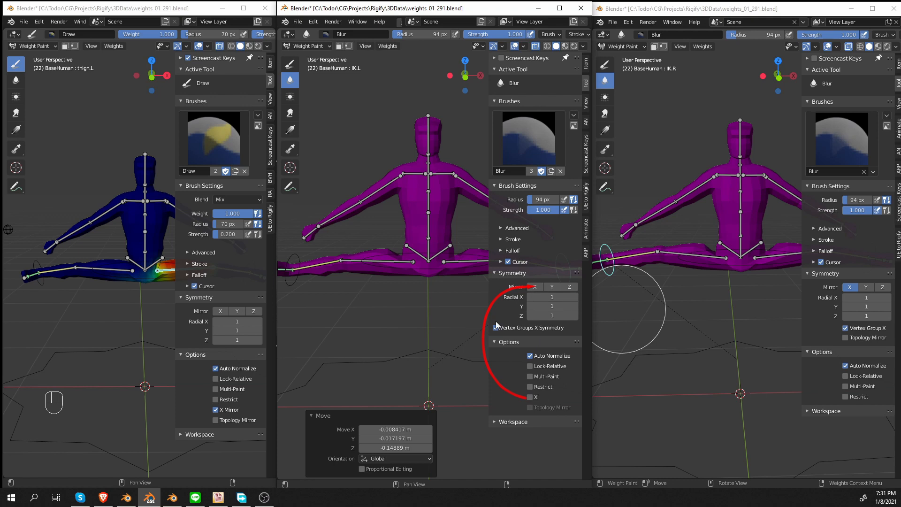
left_click(496, 327)
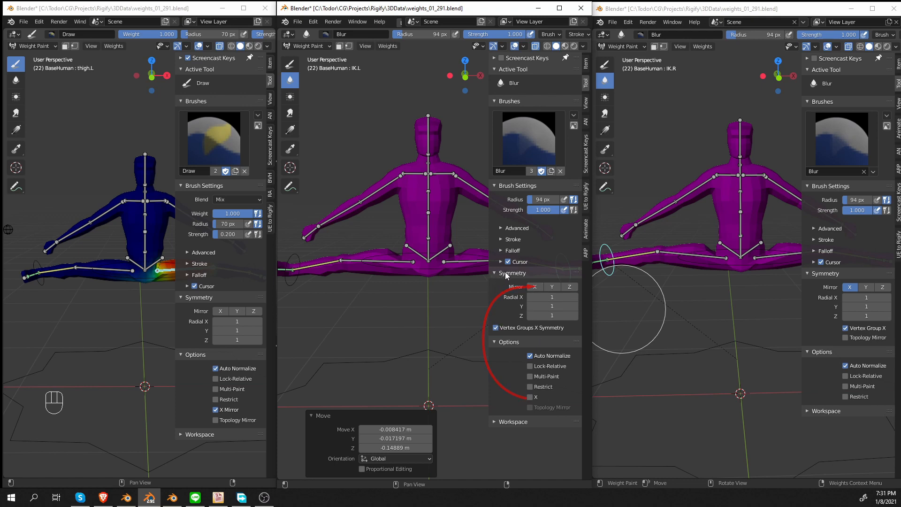
left_click(512, 272)
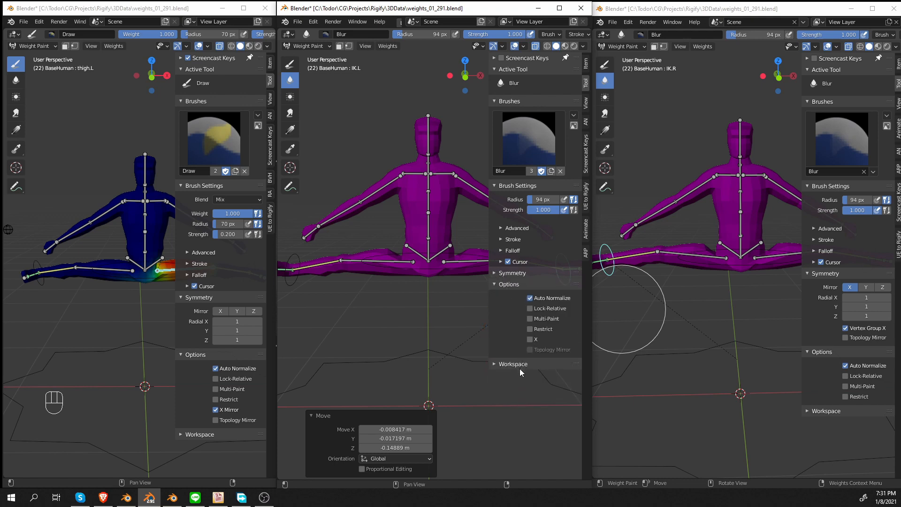
Select the Draw brush and uncheck the Options X mirroring
left_click(528, 339)
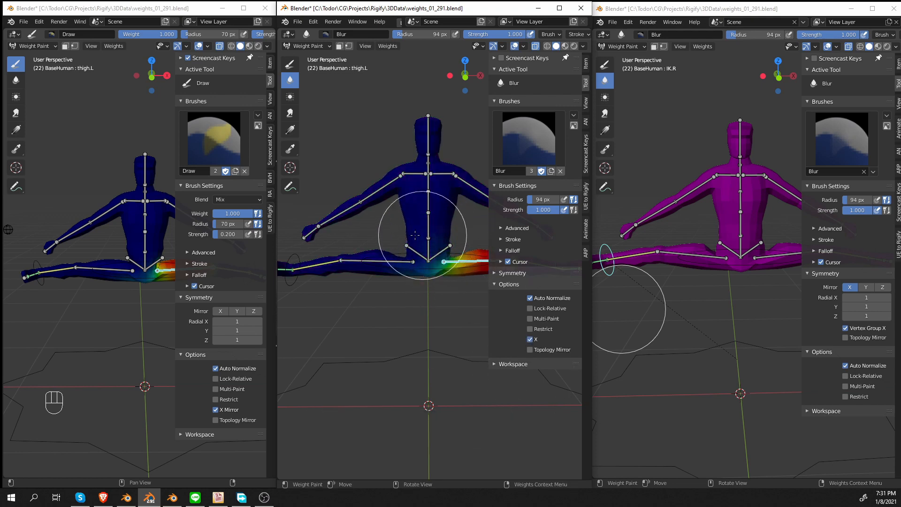
left_click(289, 65)
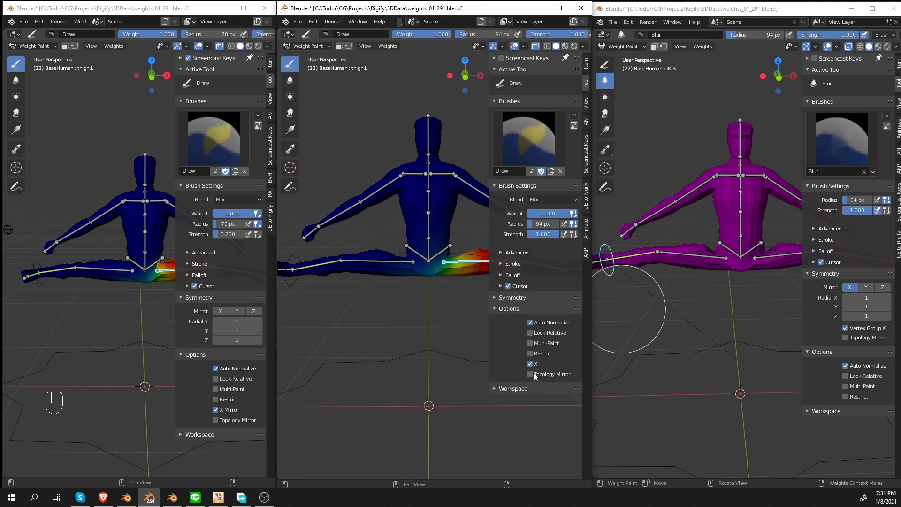
left_click(511, 298)
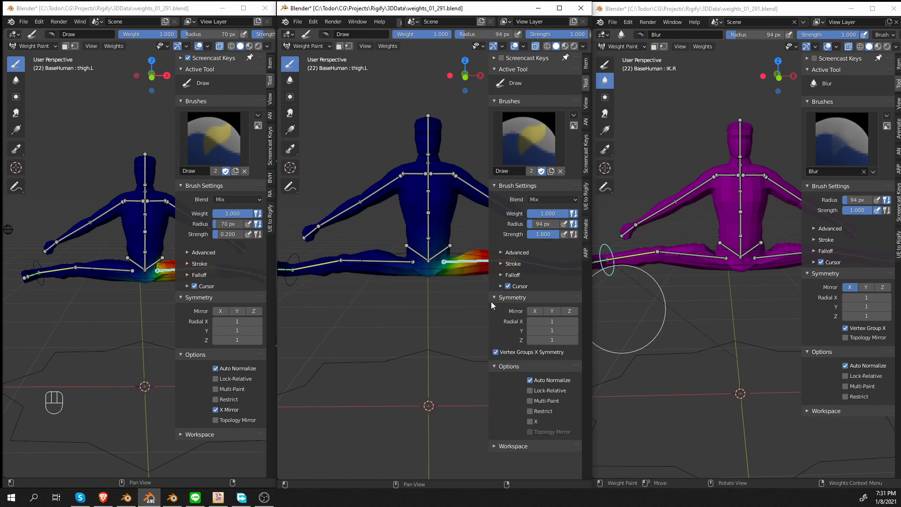
mouse_move(513, 387)
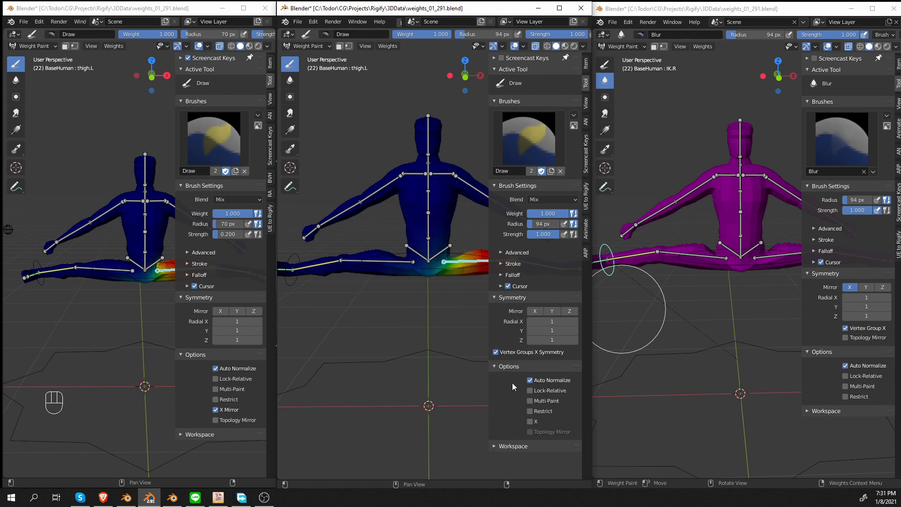
mouse_move(535, 311)
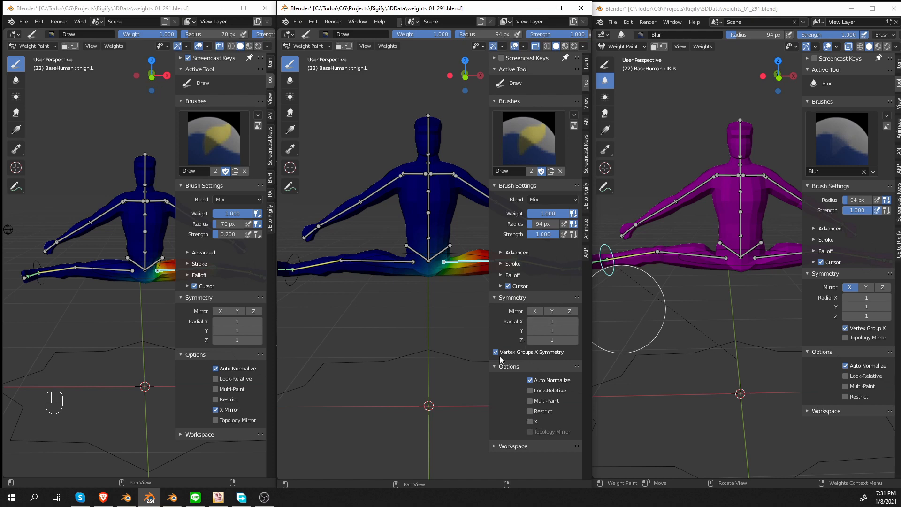
mouse_move(556, 360)
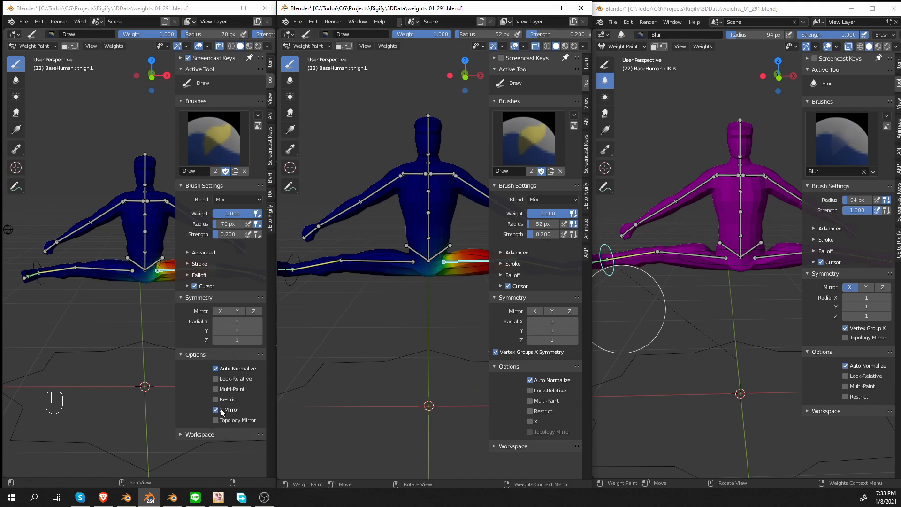
left_click(215, 409)
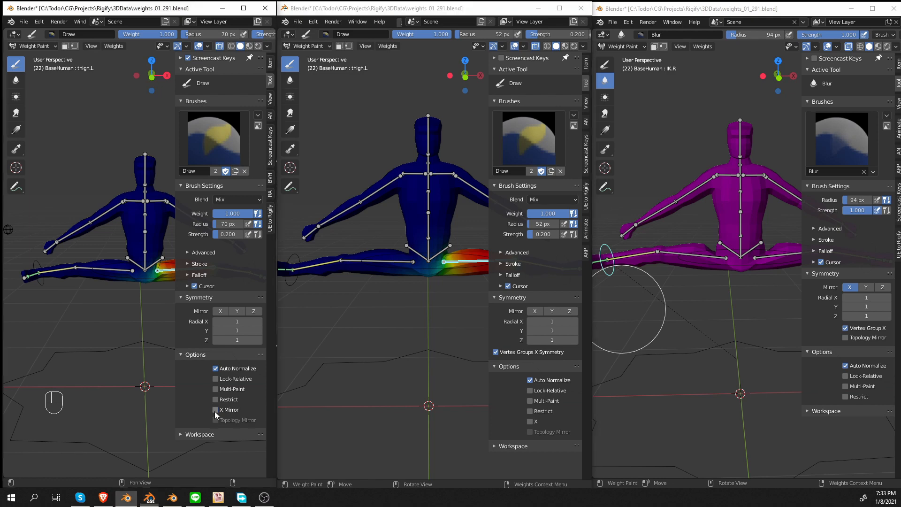
left_click(216, 409)
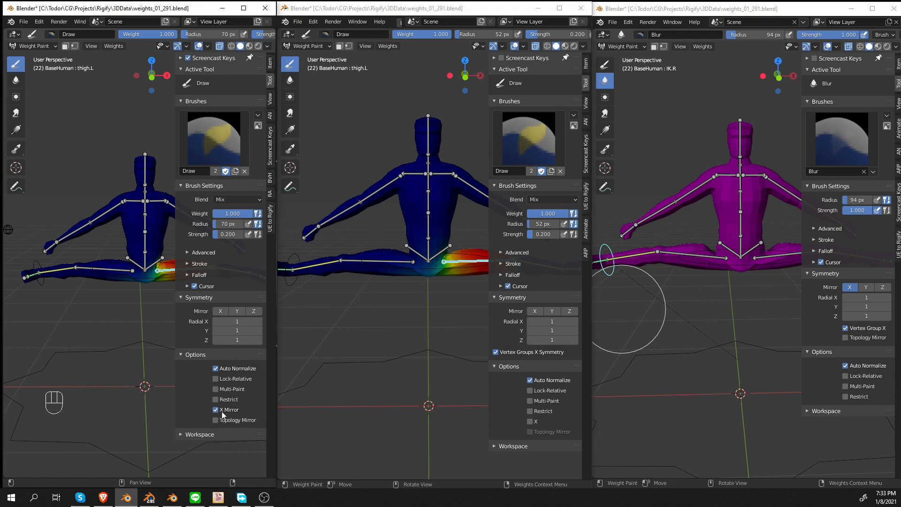
left_click(215, 409)
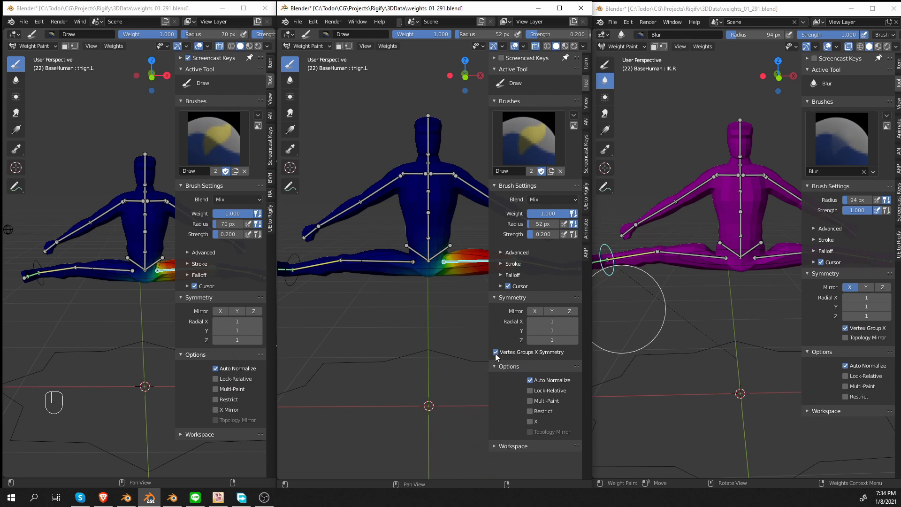
mouse_move(552, 356)
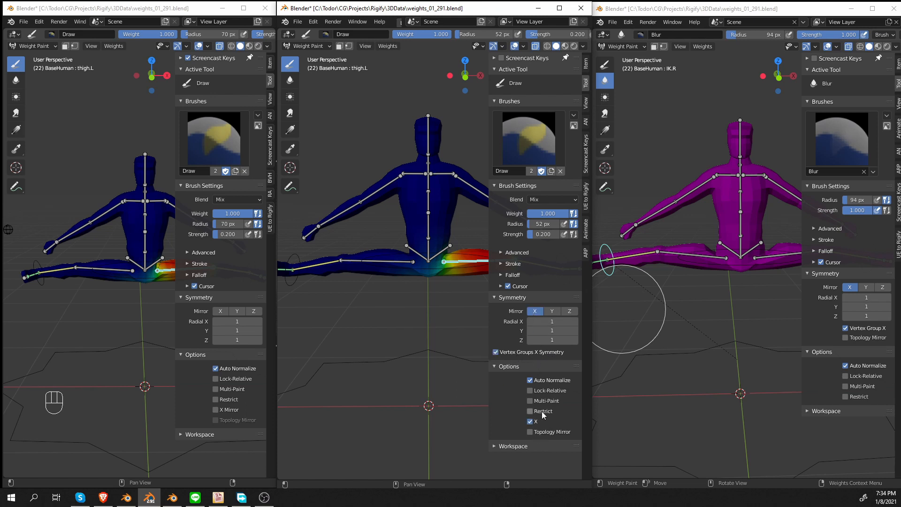
left_click(530, 421)
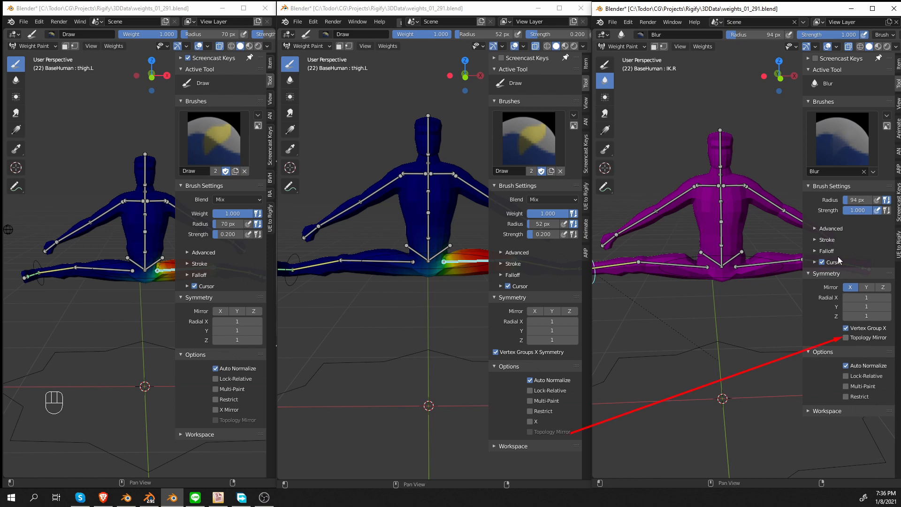
In the right window, turn Mirror X off, unticking and re-ticking Vertex Group X
left_click(845, 328)
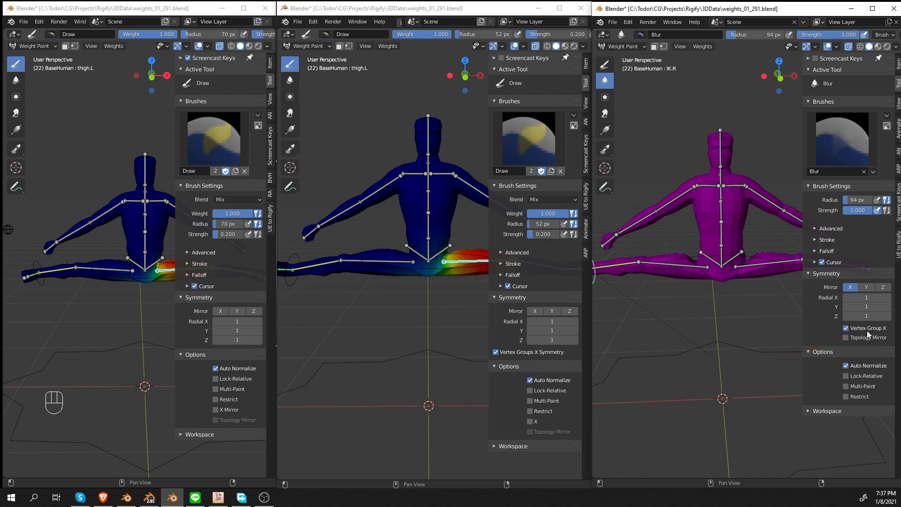
left_click(845, 328)
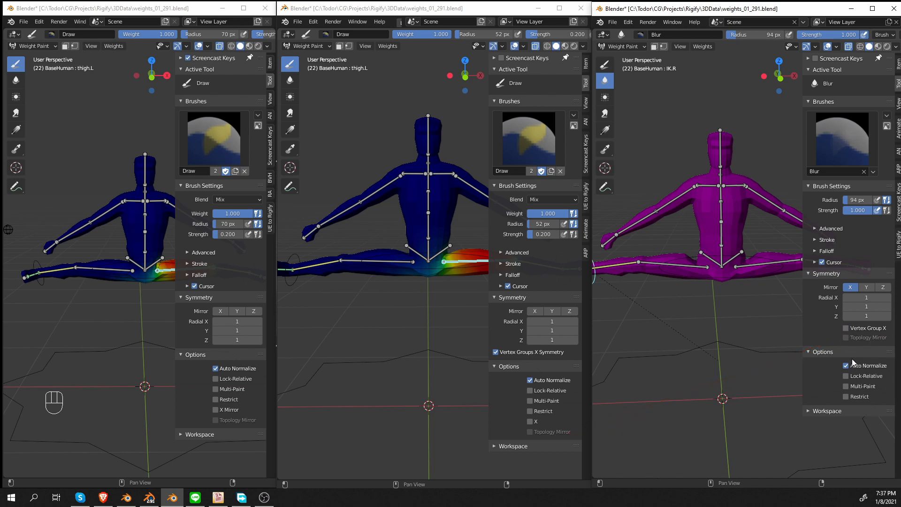
mouse_move(879, 339)
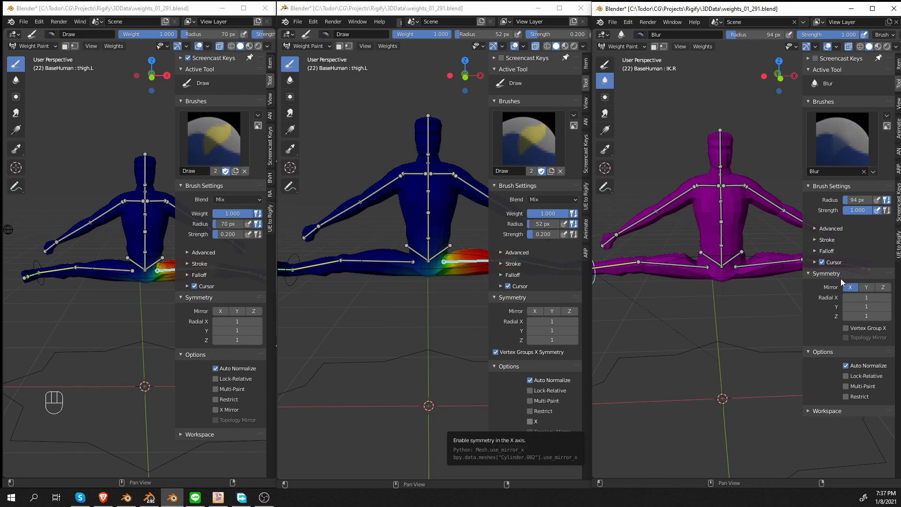
mouse_move(849, 290)
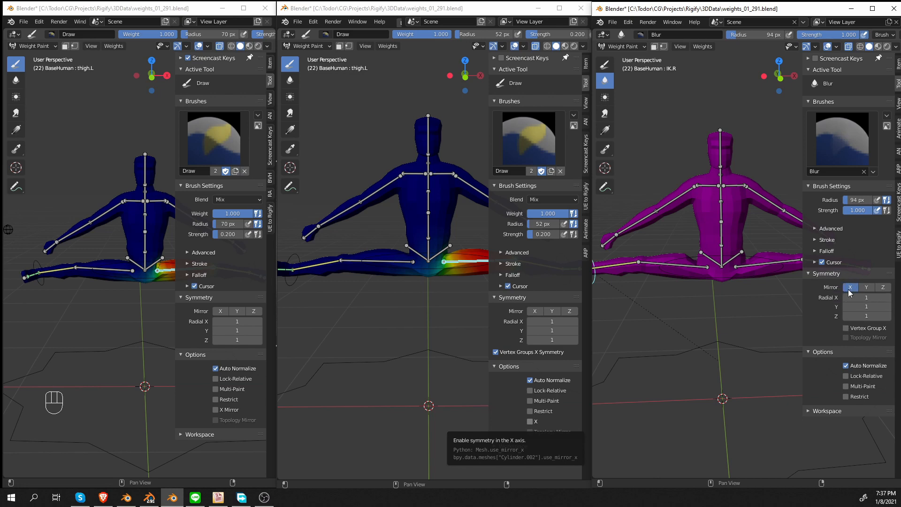
left_click(850, 287)
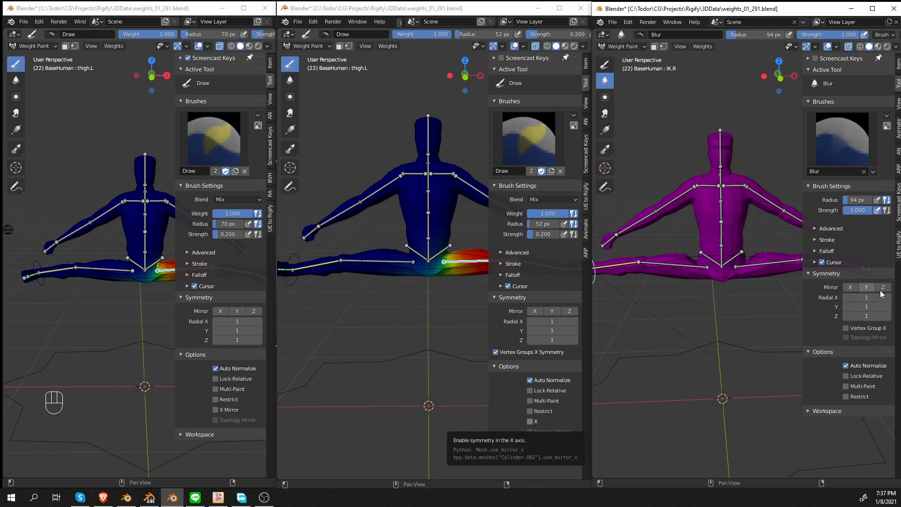
left_click(845, 328)
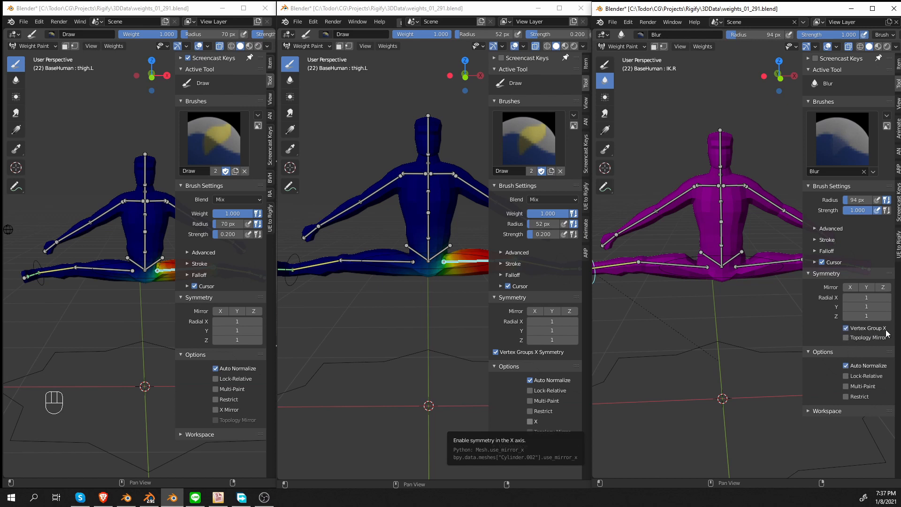
left_click(764, 270)
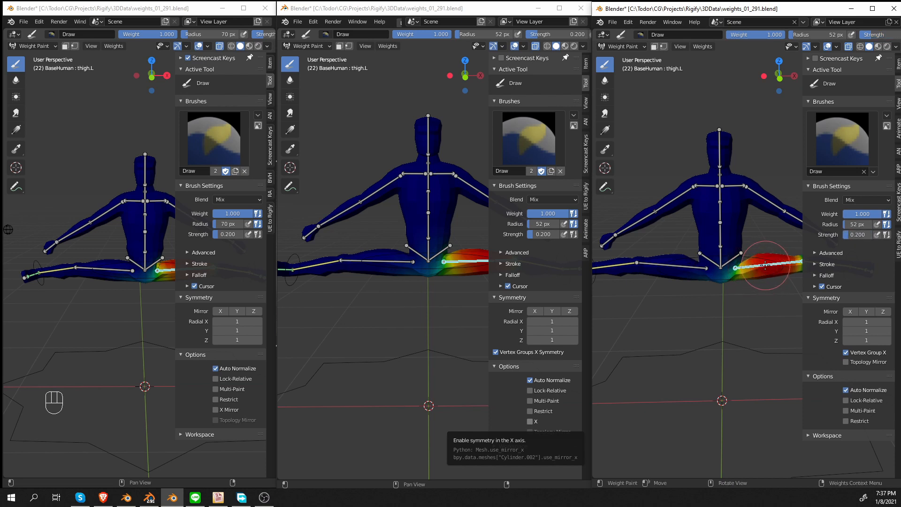
Change the right window's displayed object so the figure shows grey shading
left_click(720, 253)
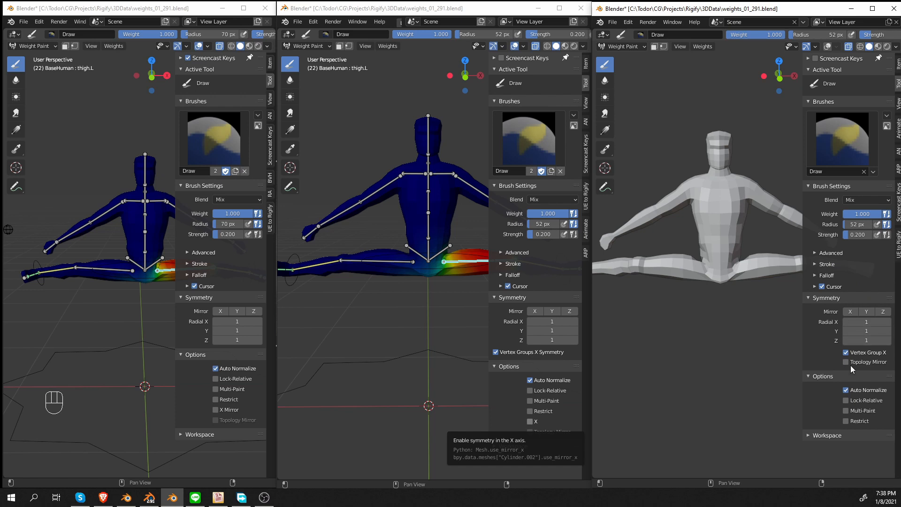
mouse_move(863, 381)
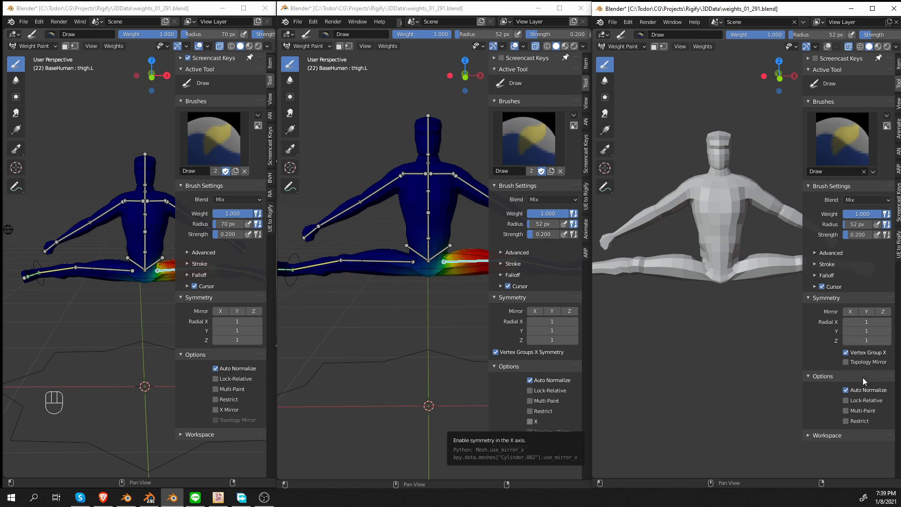
mouse_move(866, 339)
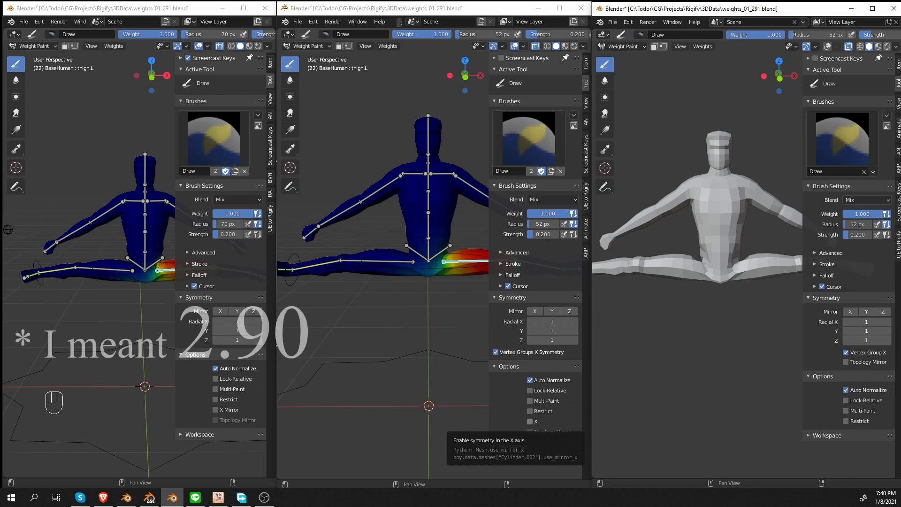
Maximize the 2.90.1 window, paint a 0.8-strength chest stroke, and undo twice
key("ctrl+z")
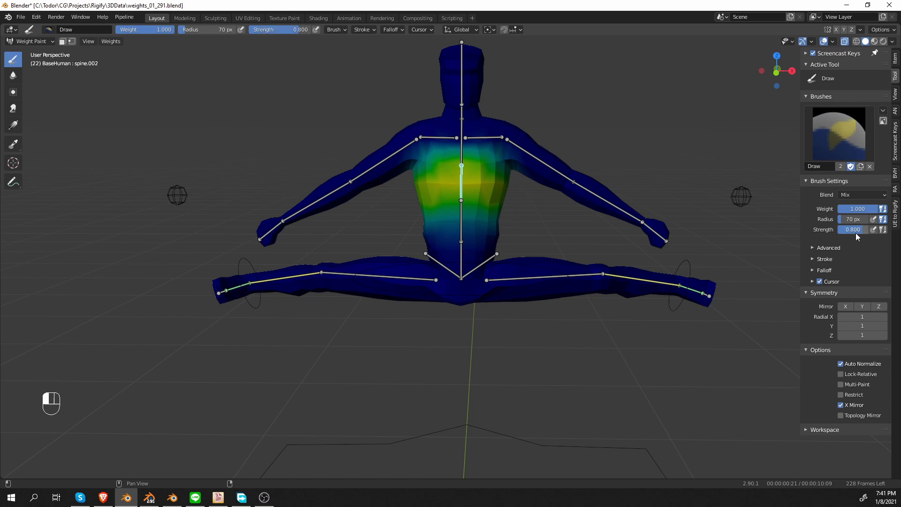
left_click(488, 296)
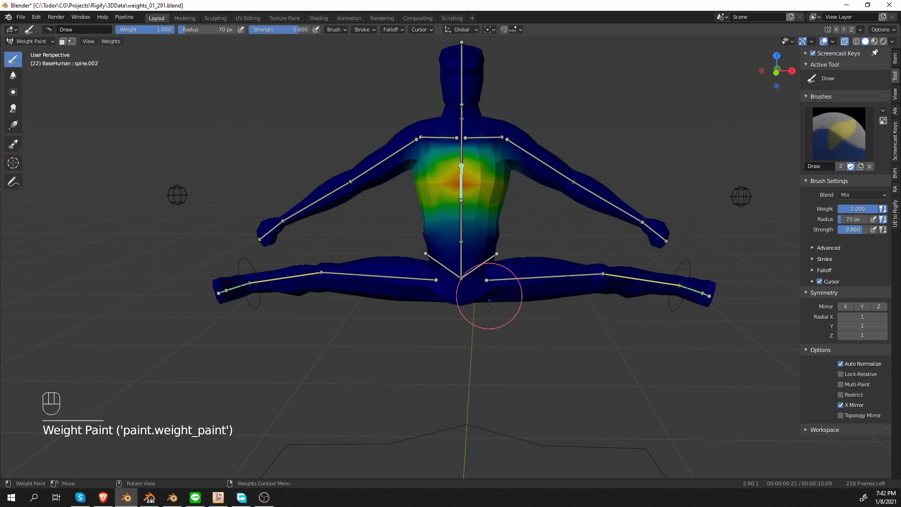
mouse_move(489, 307)
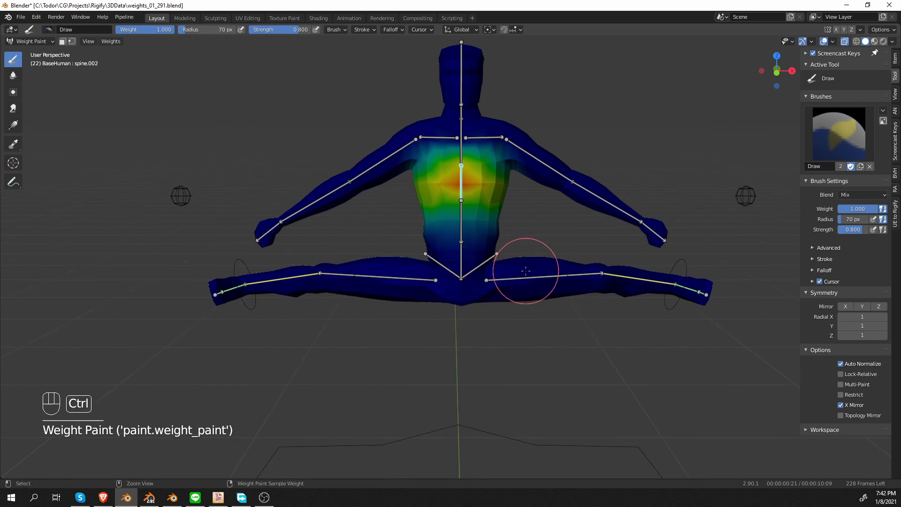
key("ctrl+z")
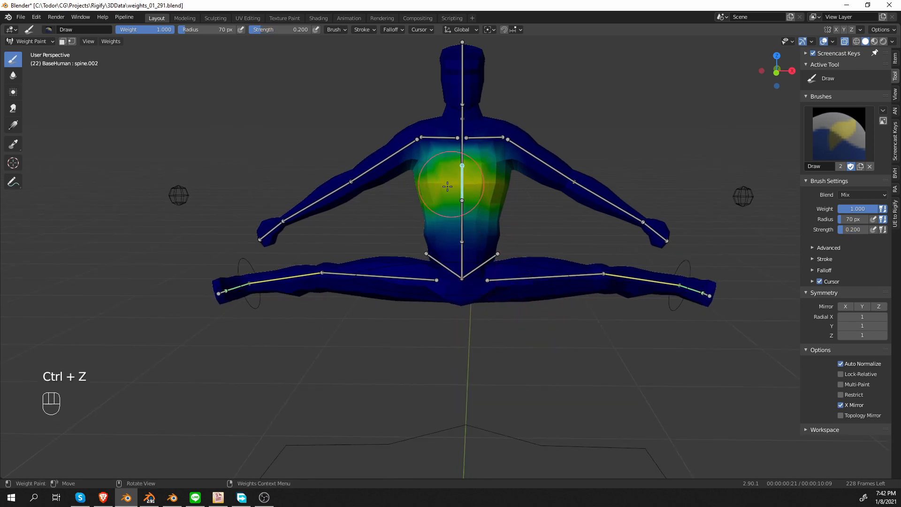
key("ctrl+z")
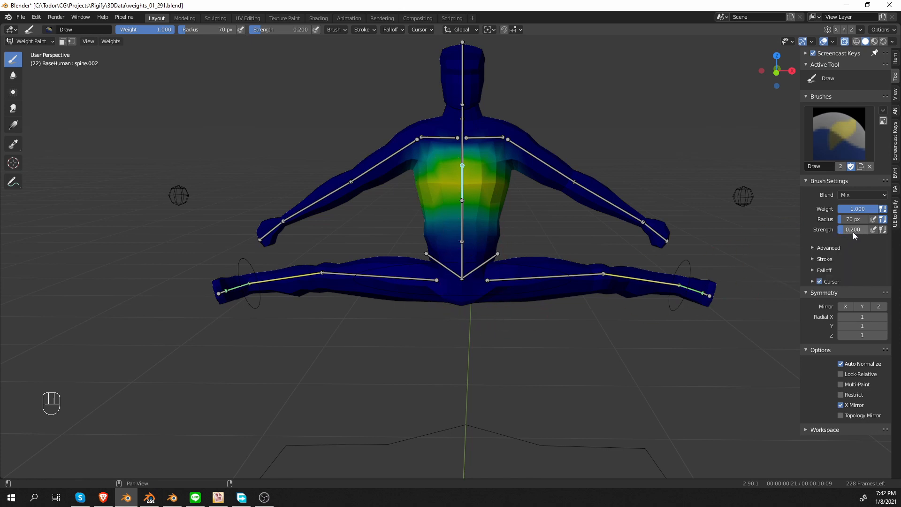
mouse_move(853, 229)
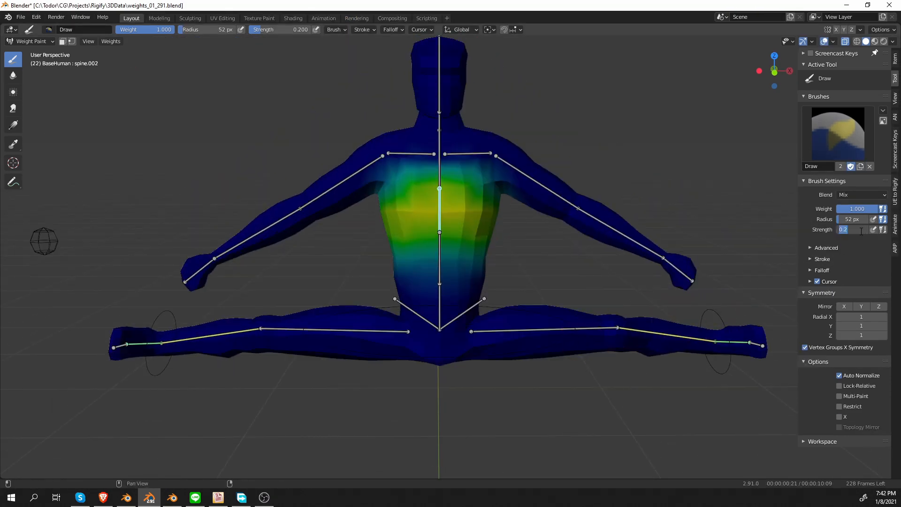
Enter 0.800 as the brush Strength in the maximized 2.91 window
type("0.800")
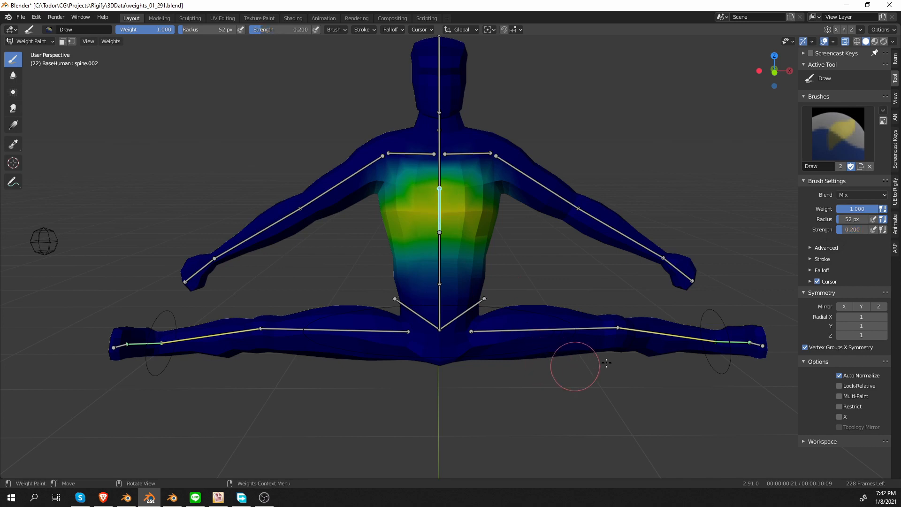
mouse_move(440, 214)
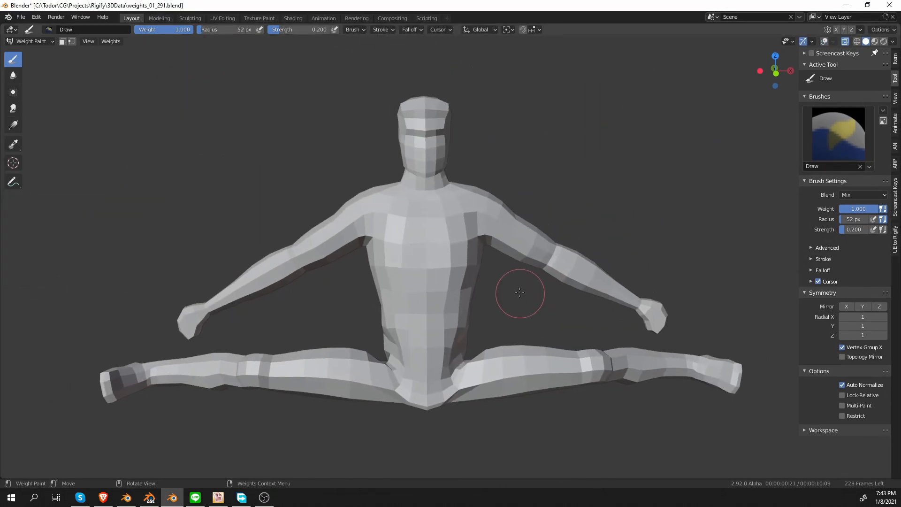
Display the 2.92 Alpha figure's chest weight colours and armature again
left_click(520, 292)
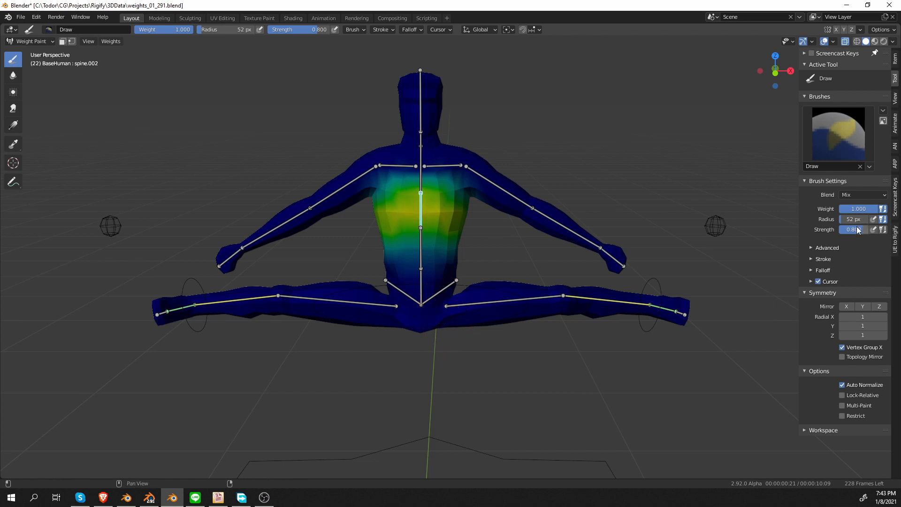
mouse_move(856, 230)
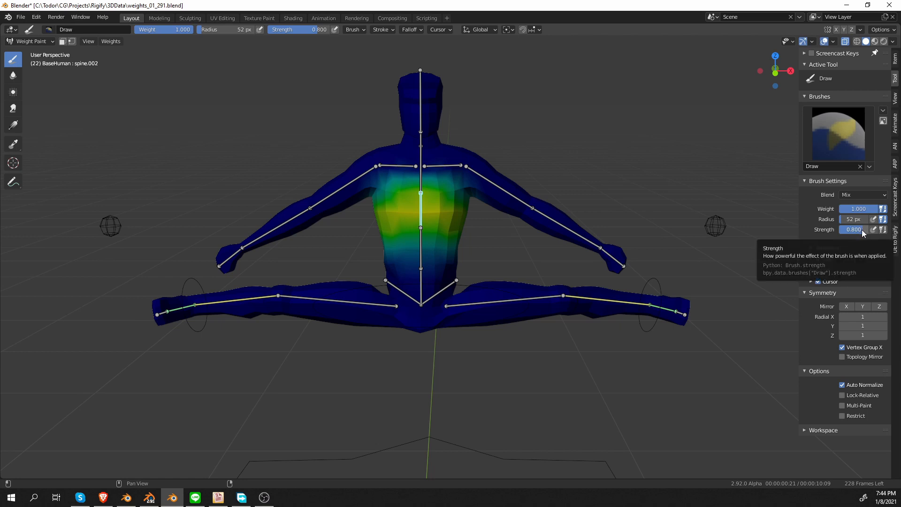